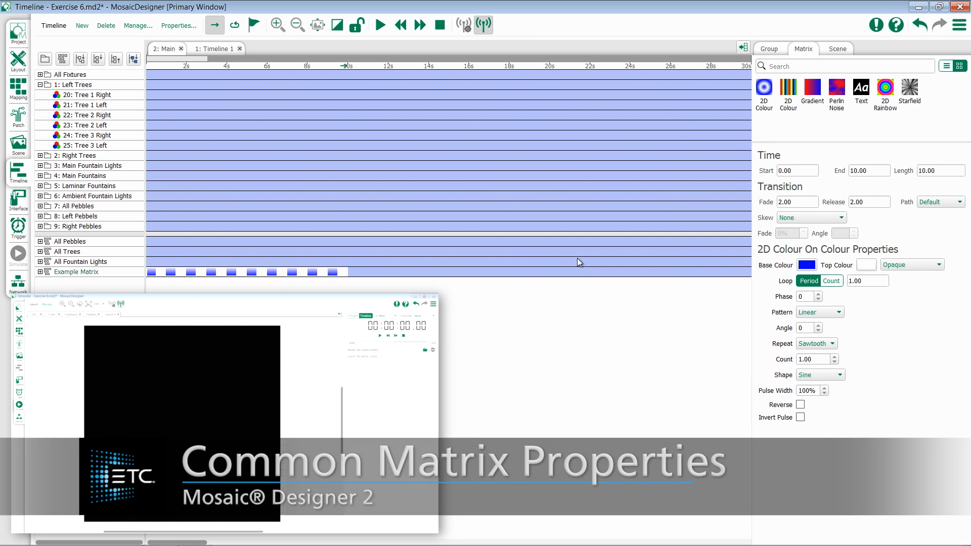
Step: Start playback so the blue 2D Colour On Colour bands animate in the Example Matrix preview
left_click(380, 25)
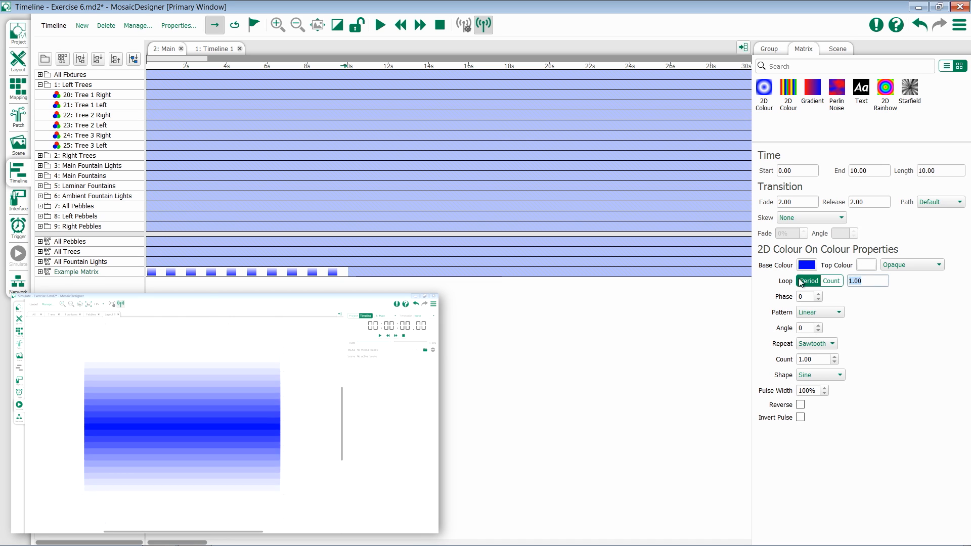
Step: Enter a loop period of 4.00, then change it to 0.50
type("4.00")
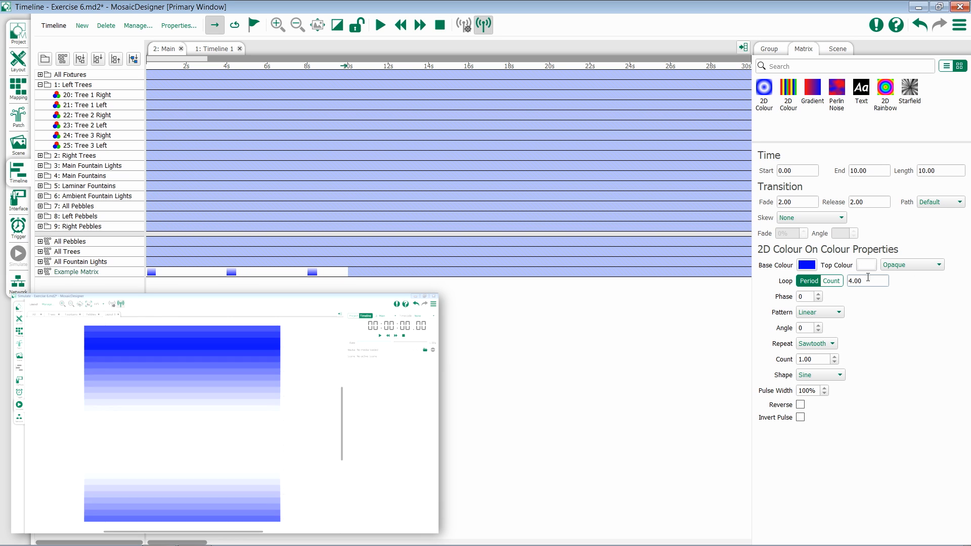
type("0.50")
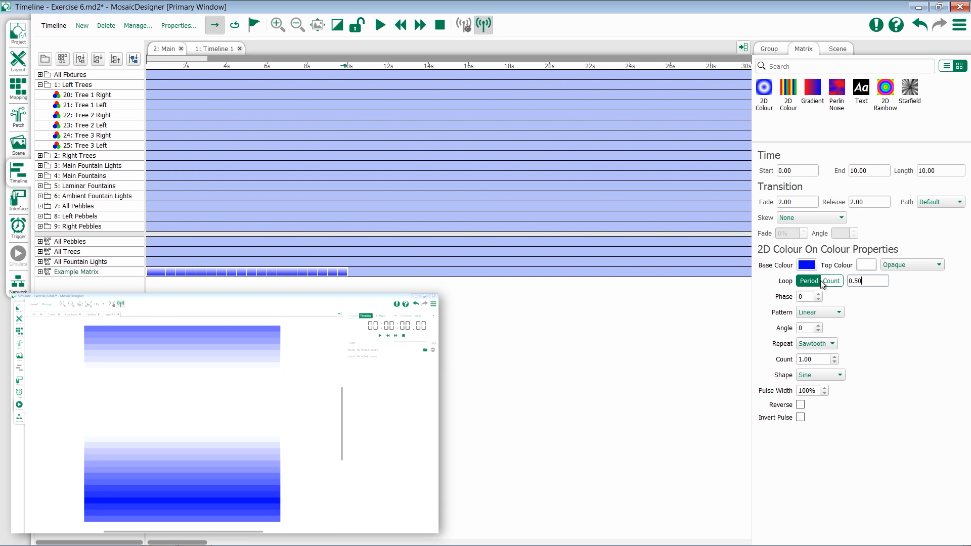
mouse_move(885, 295)
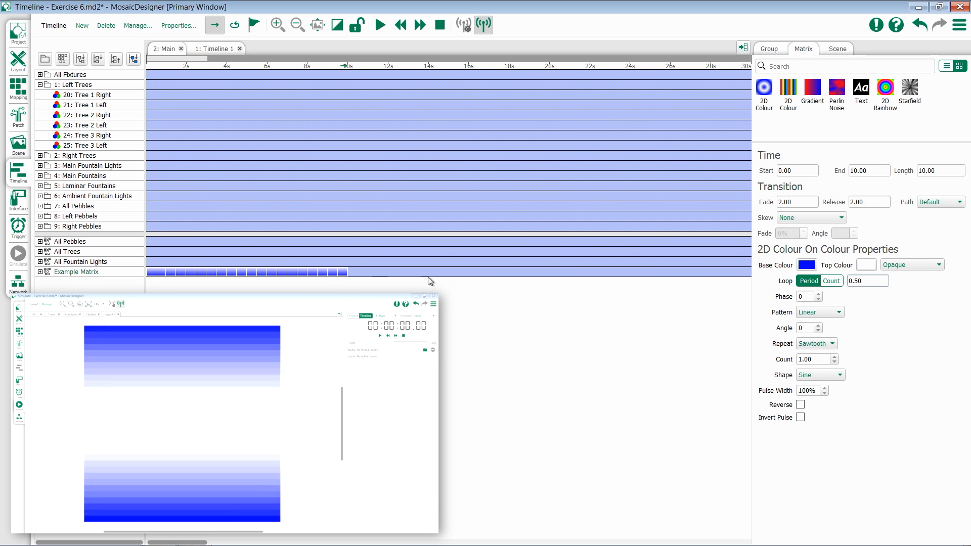
Step: Switch Loop from Period to Count and set 6 repeats
left_click(831, 281)
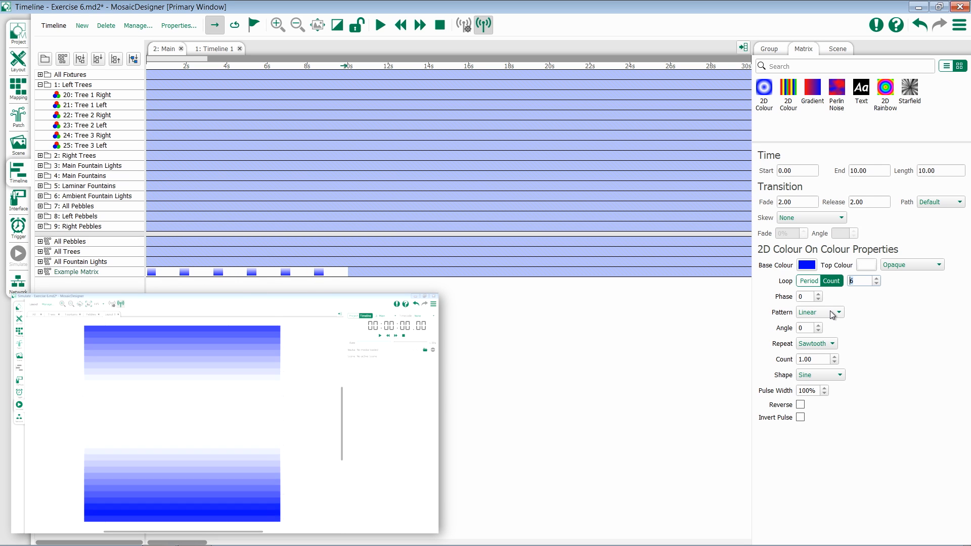
left_click(837, 312)
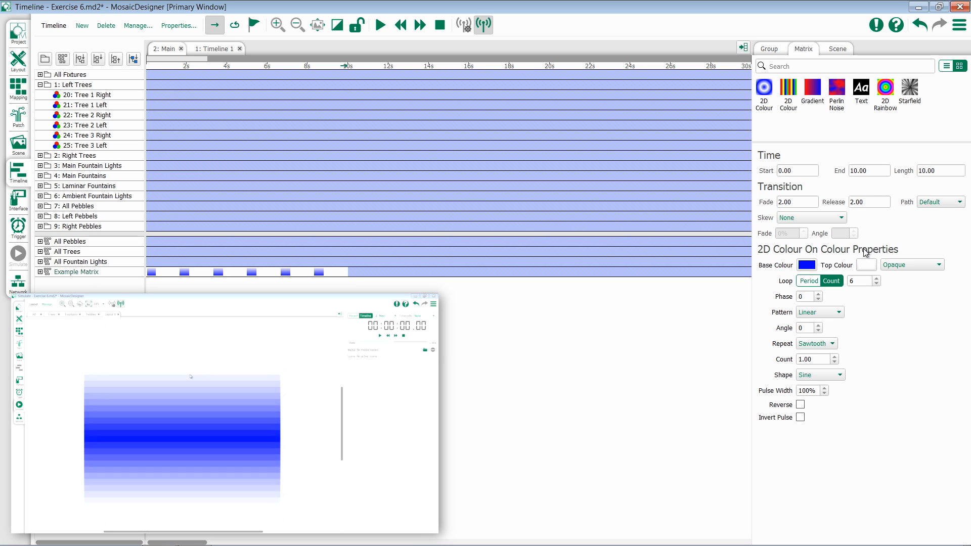
Step: Cycle the pattern through Bilinear, Radial, Conical, Square, Noise and Perlin Noise
left_click(818, 312)
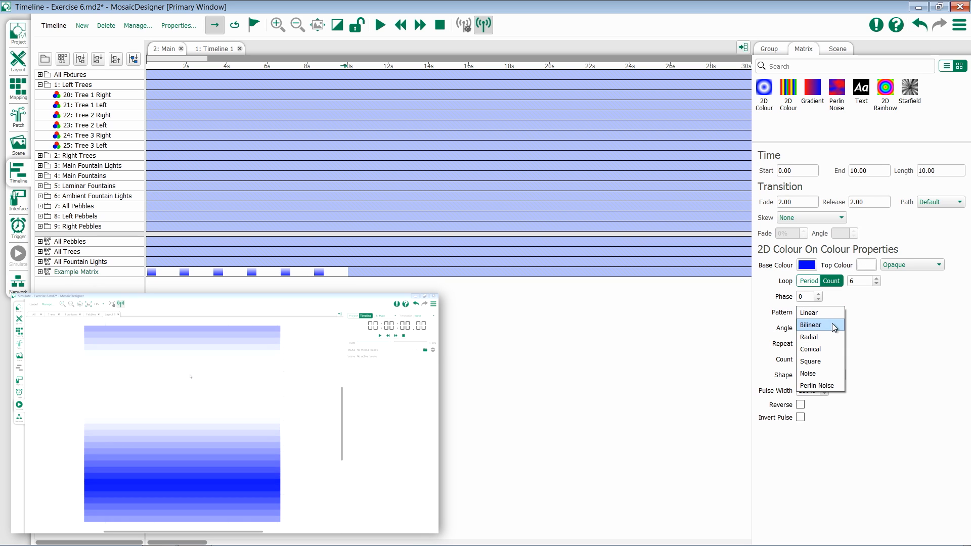
left_click(810, 325)
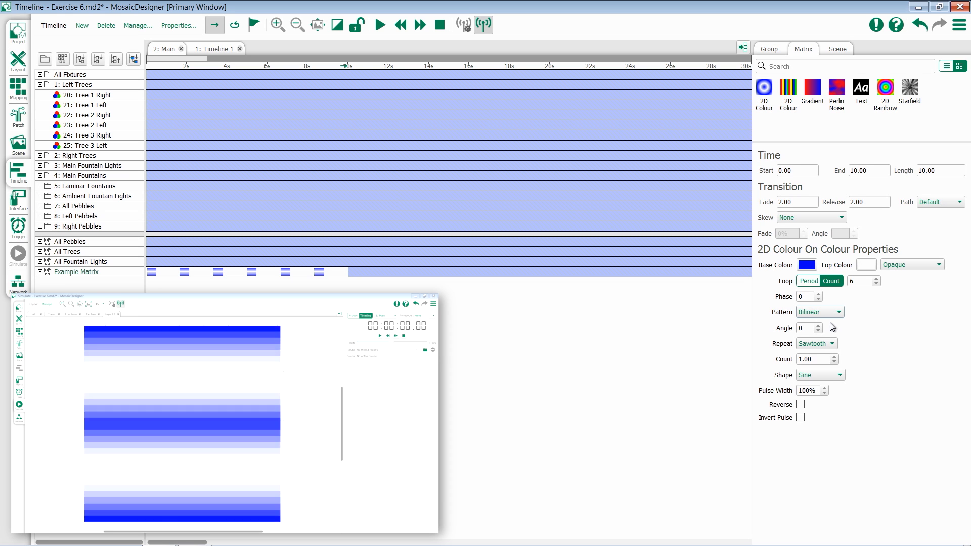
left_click(817, 313)
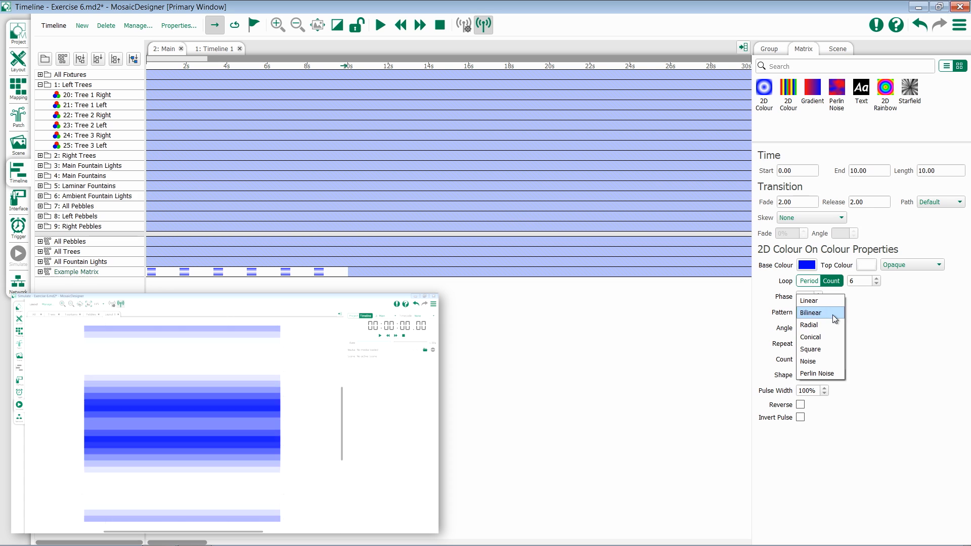
left_click(809, 325)
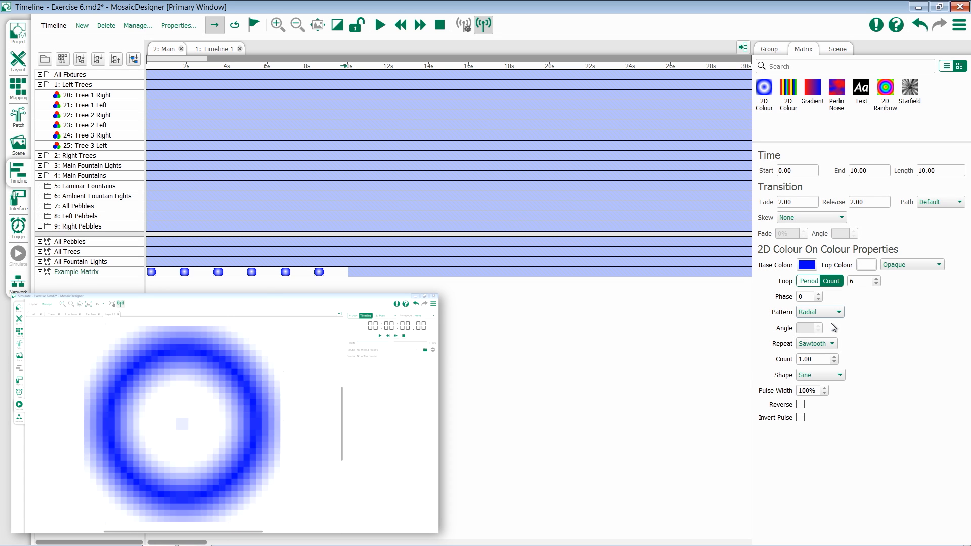
left_click(819, 313)
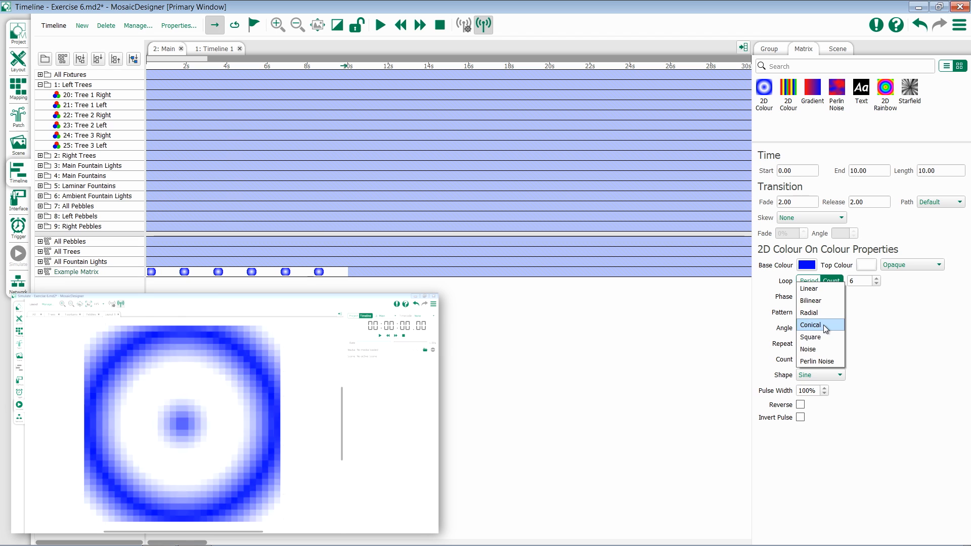
left_click(811, 325)
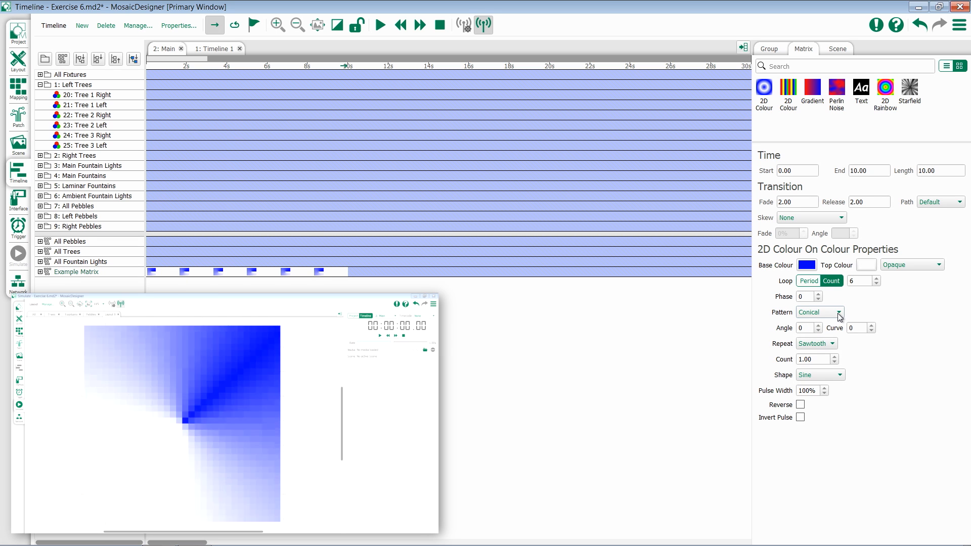
left_click(836, 313)
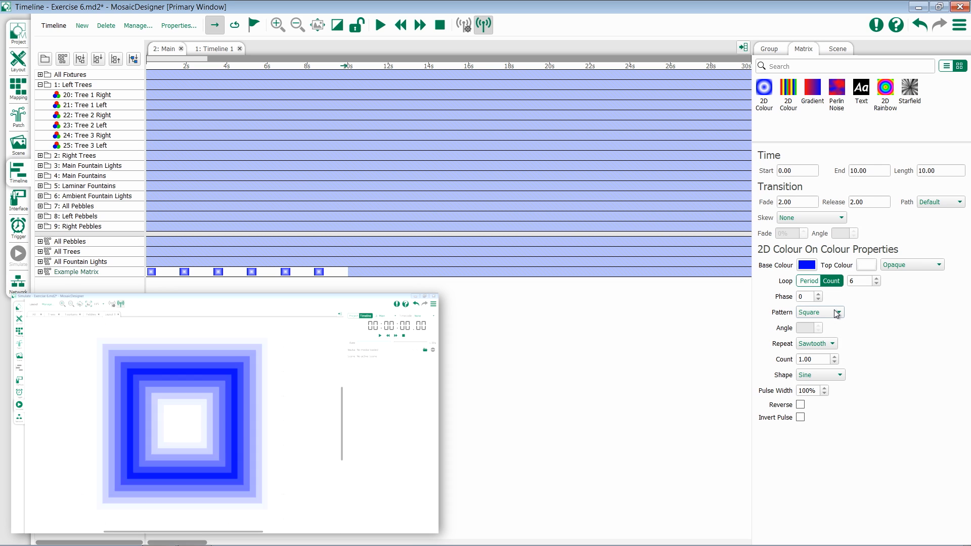
left_click(816, 312)
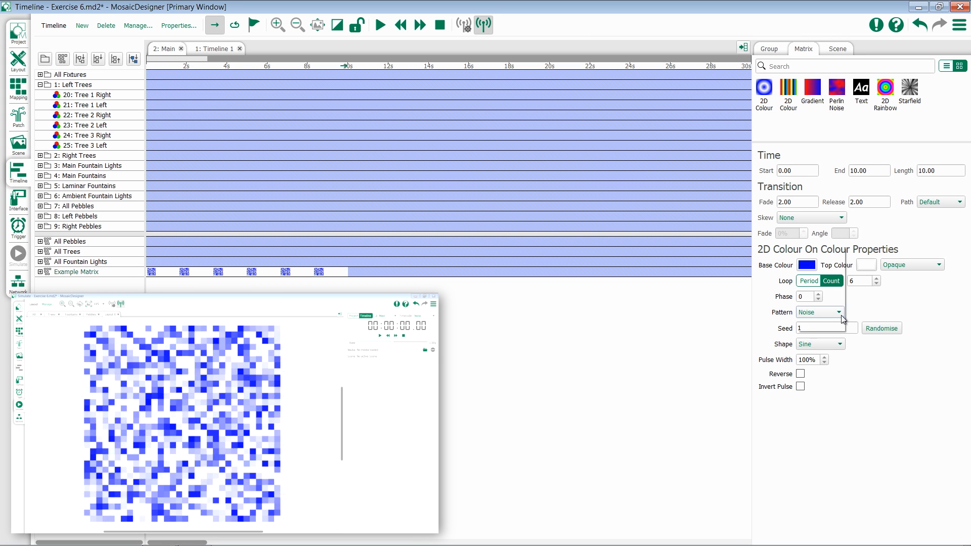
left_click(819, 312)
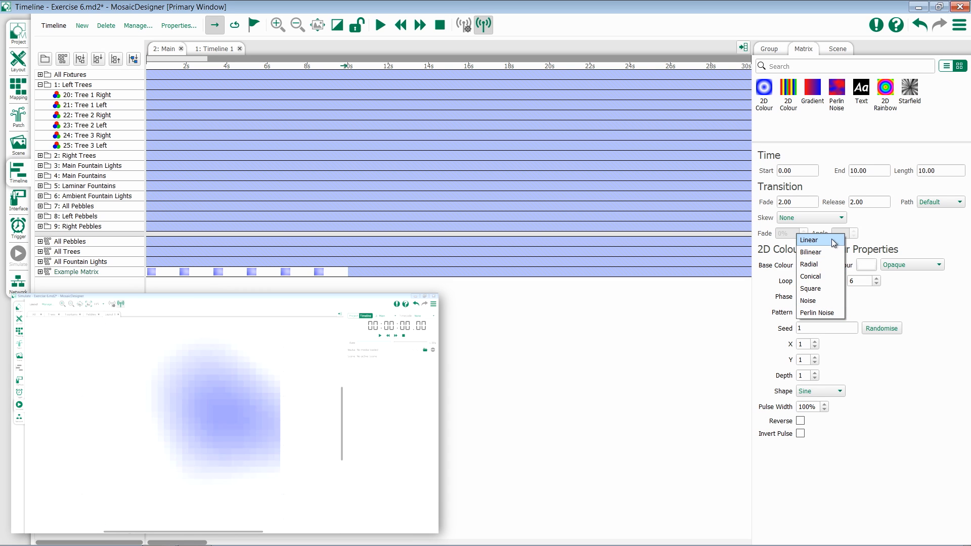
Step: Set the pattern to Linear and its angle to 90 (after trying 45)
left_click(809, 240)
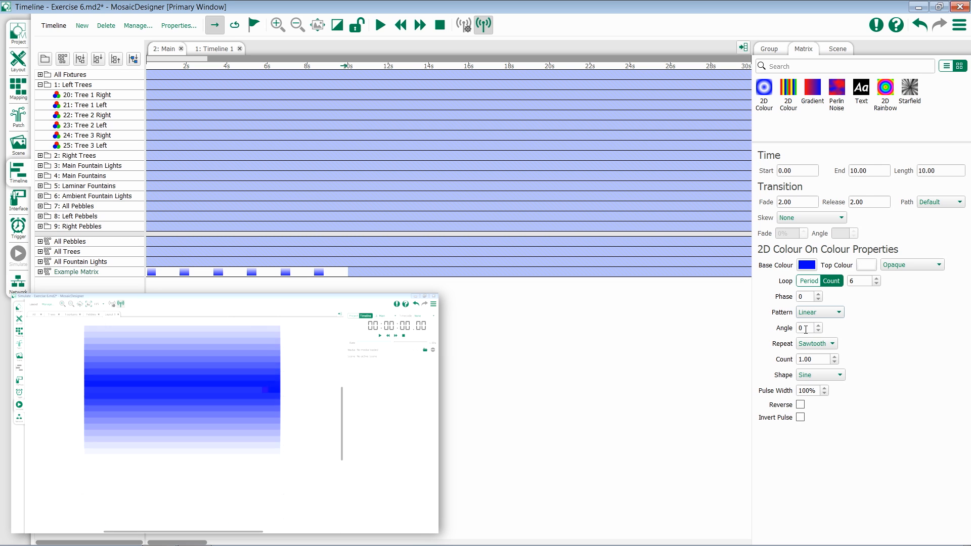
left_click(806, 328)
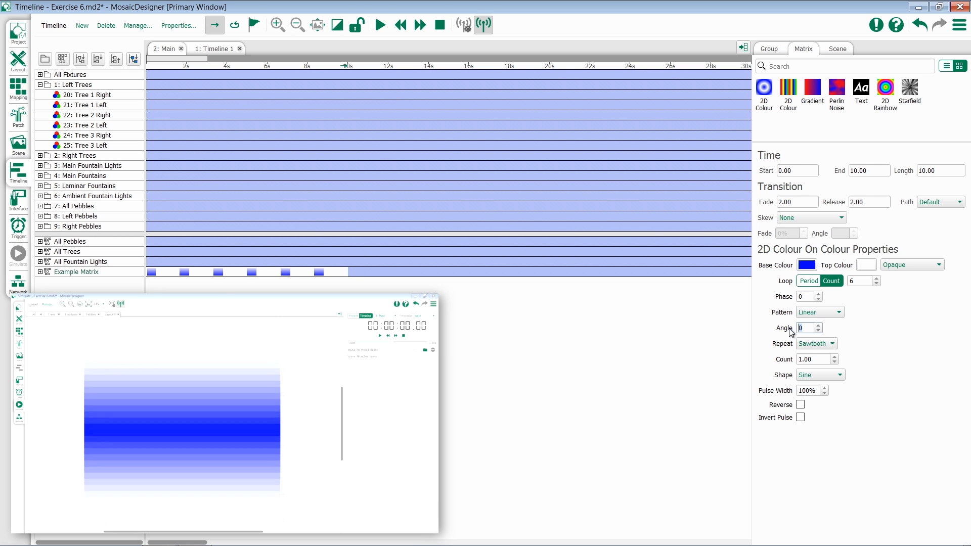
type("45")
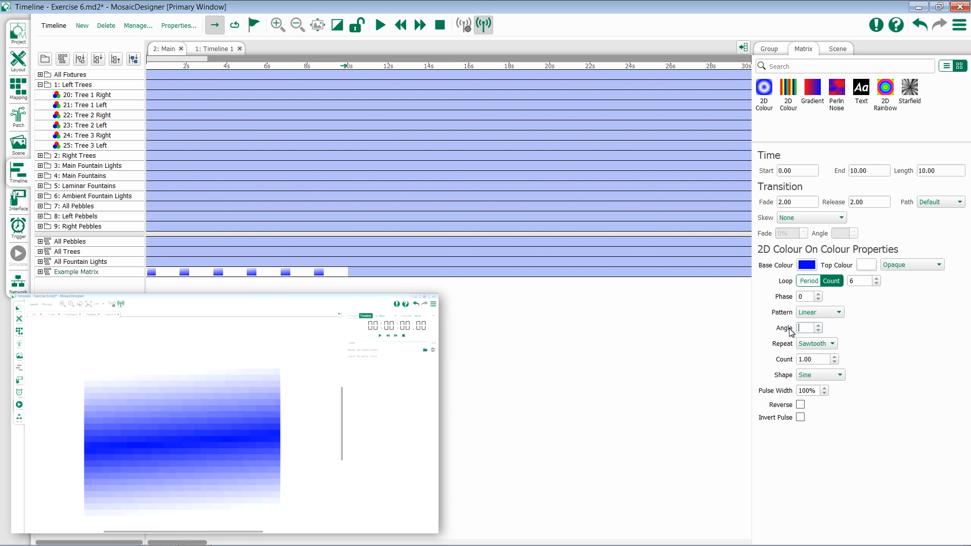
type("90")
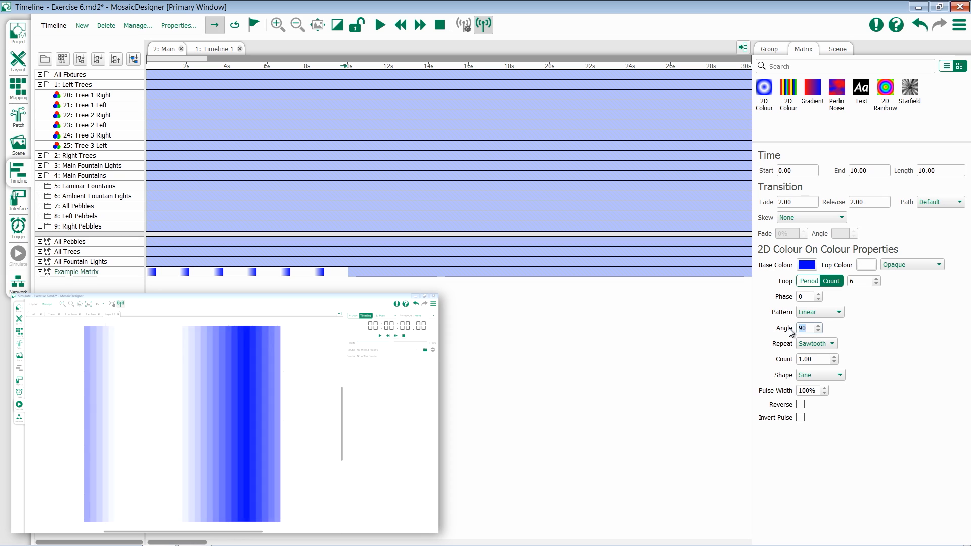
left_click(817, 325)
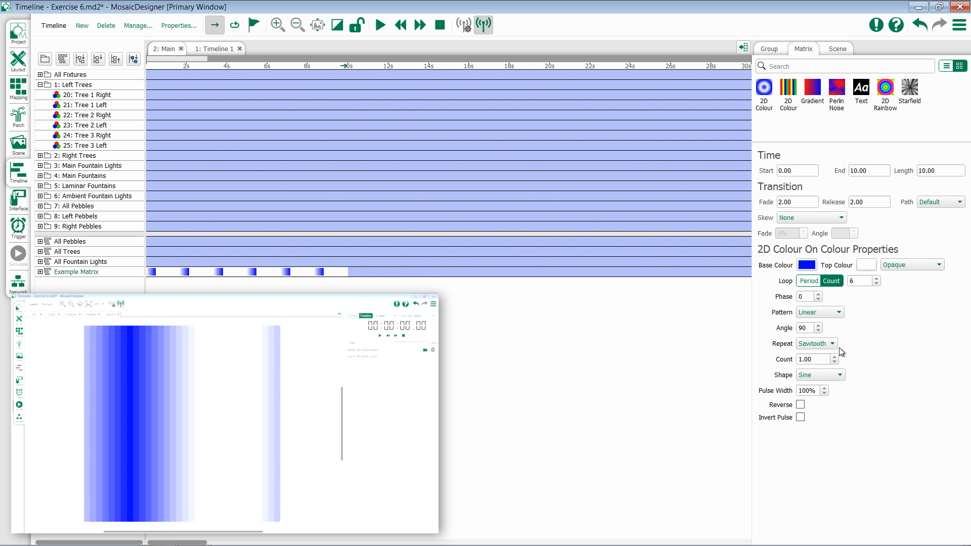
Step: Raise the repeat count to 4 and set the repeat type to Triangle
left_click(817, 344)
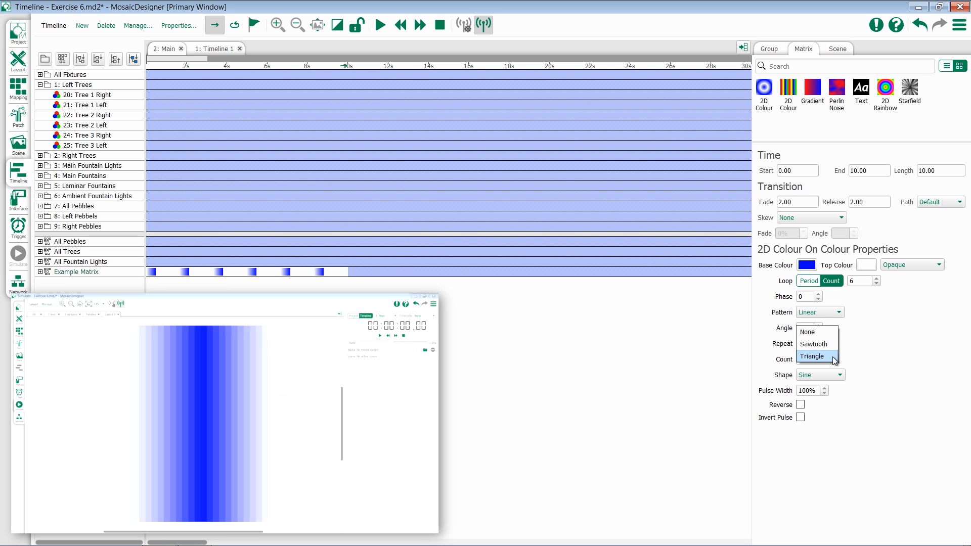
left_click(814, 344)
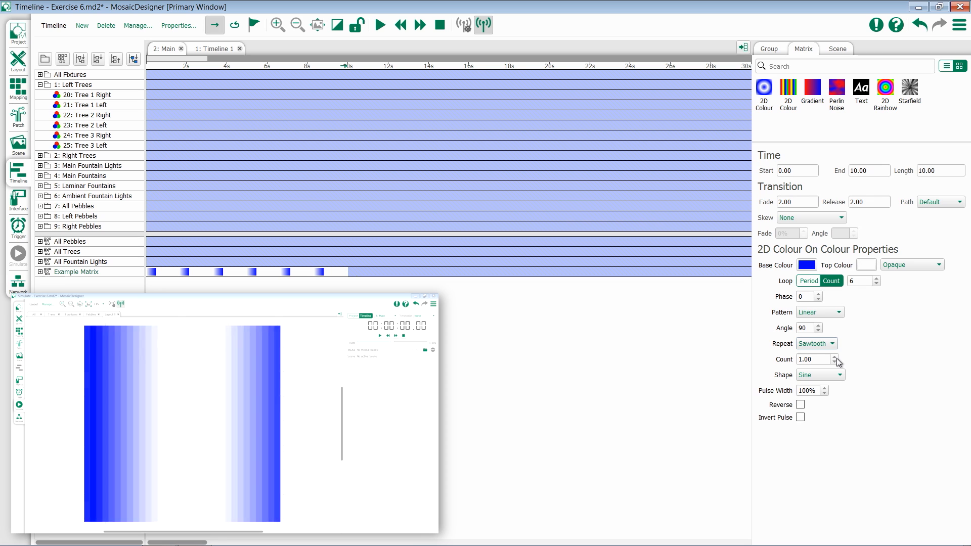
left_click(835, 357)
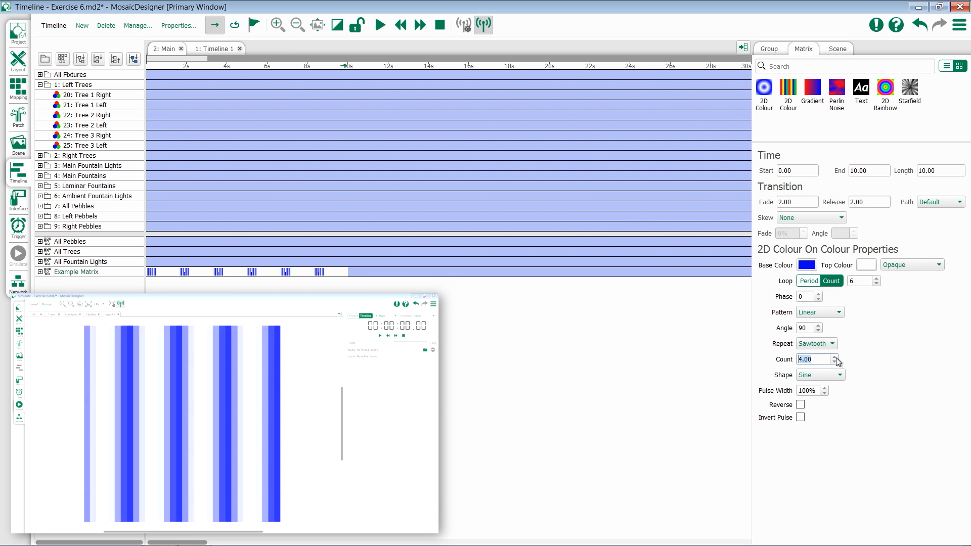
left_click(833, 344)
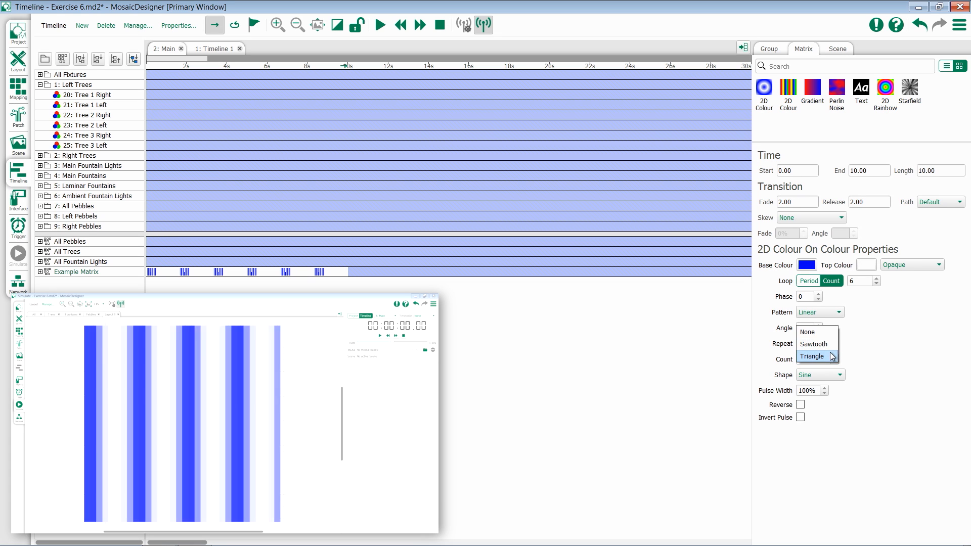
left_click(812, 356)
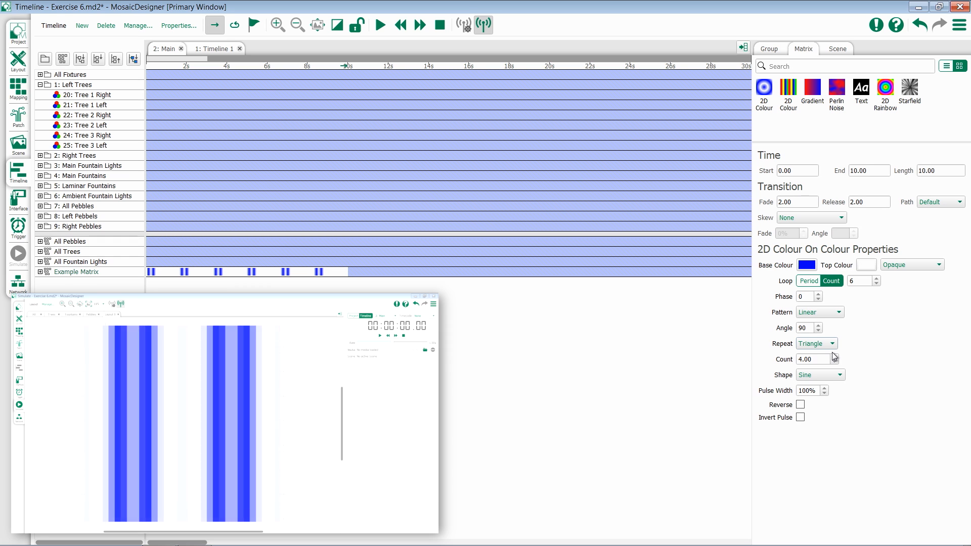
left_click(834, 312)
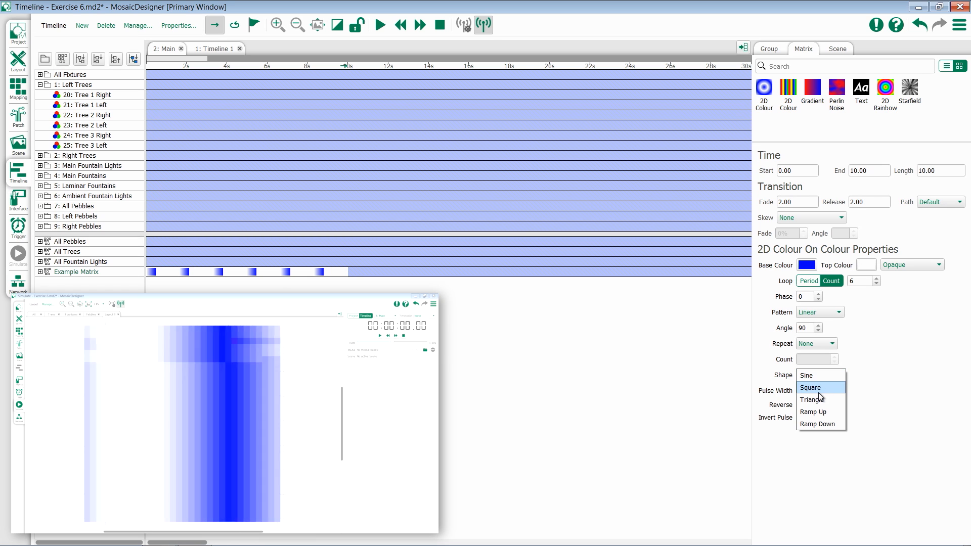
Step: Try Square, Triangle and Ramp Up wave shapes, ending on Ramp Down
left_click(811, 388)
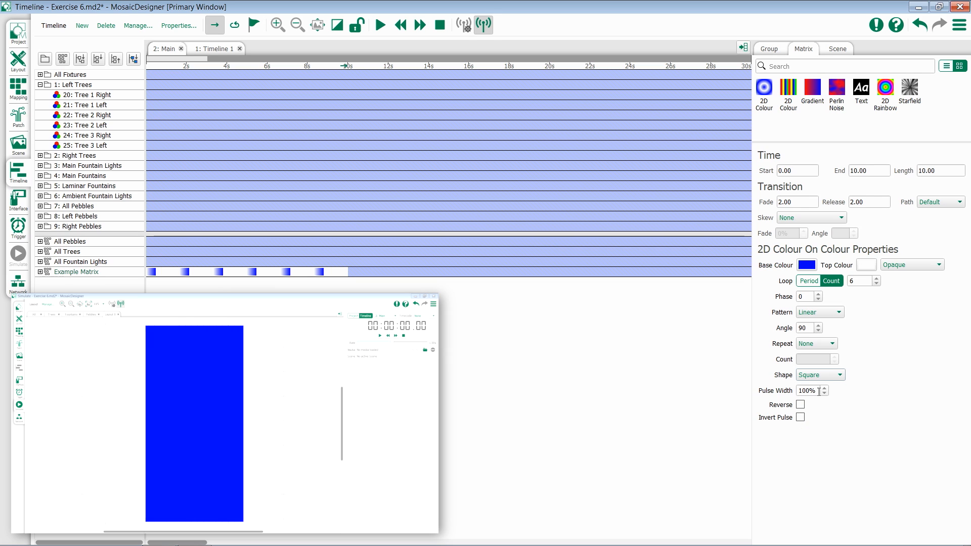
left_click(839, 375)
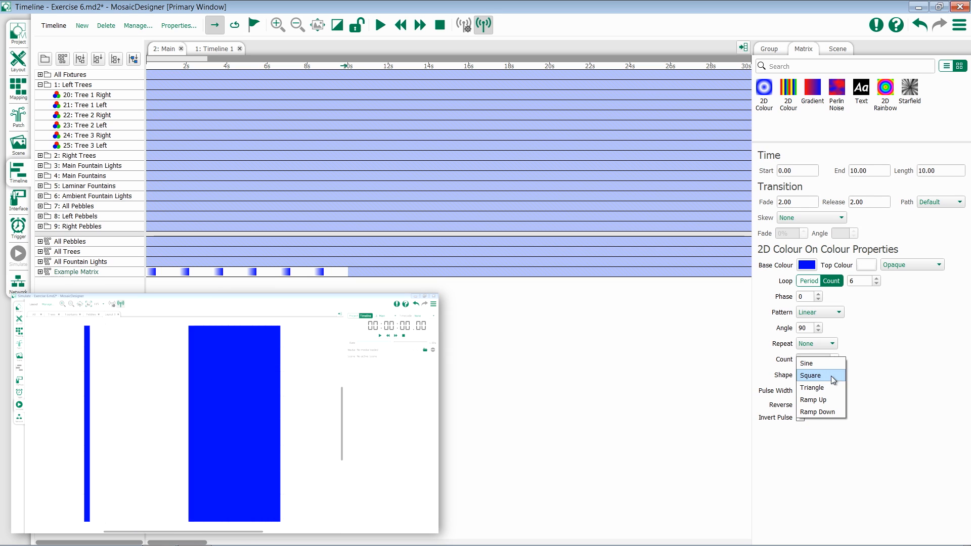
left_click(812, 388)
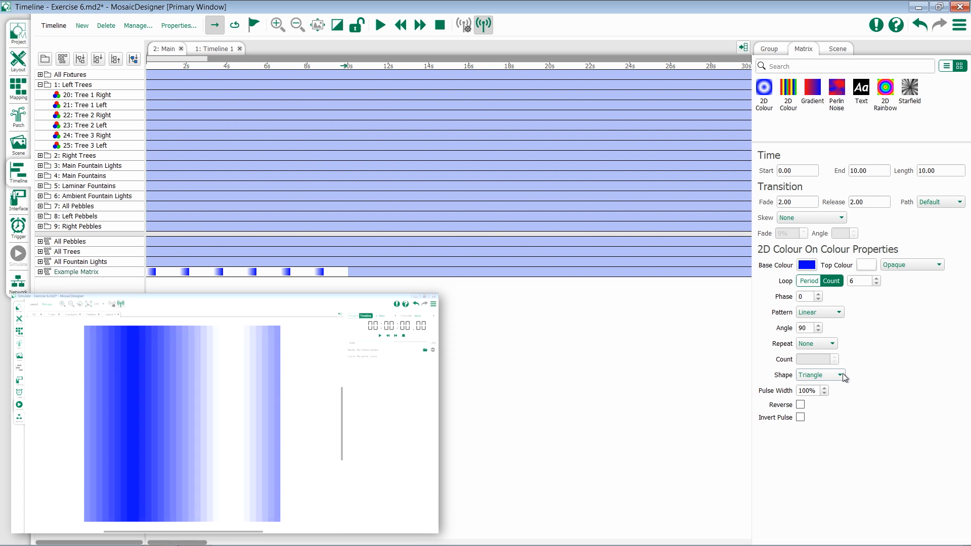
left_click(839, 374)
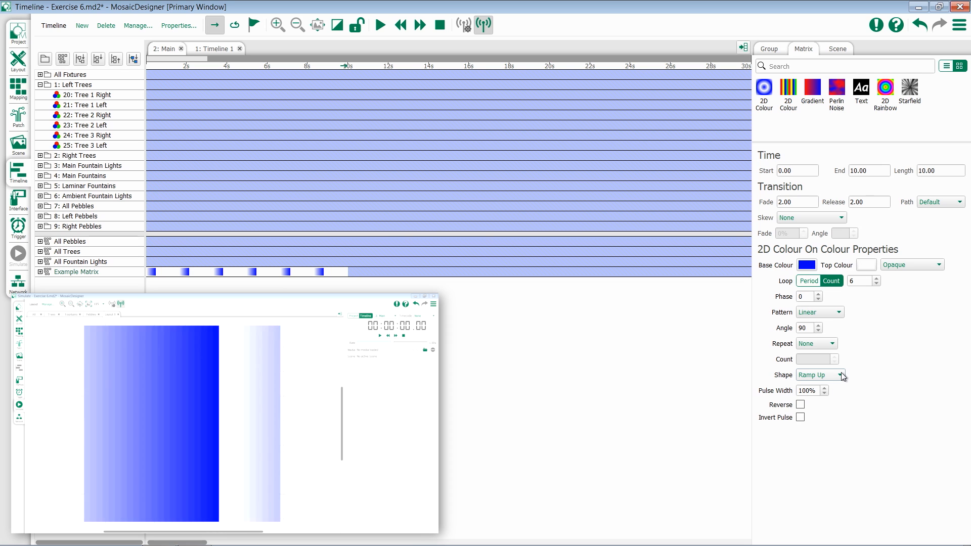
left_click(821, 375)
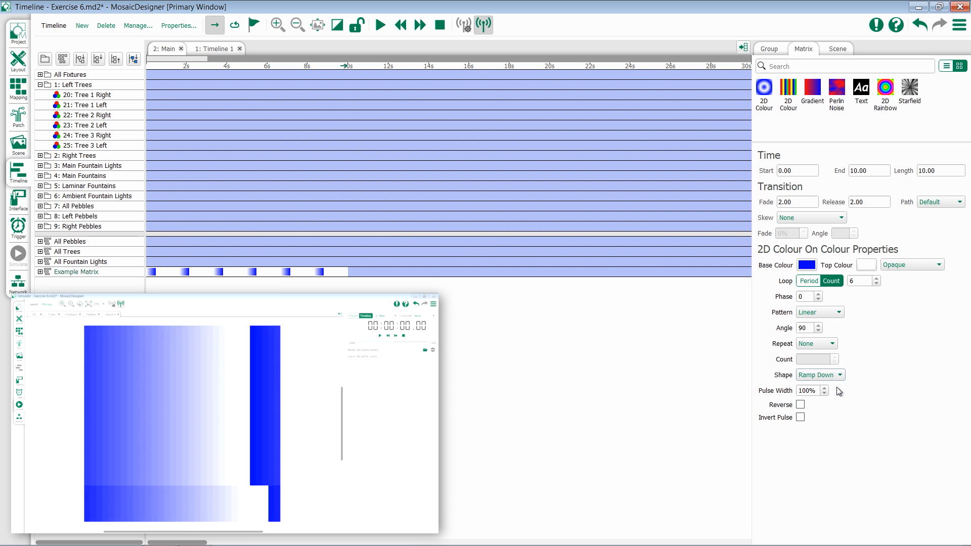